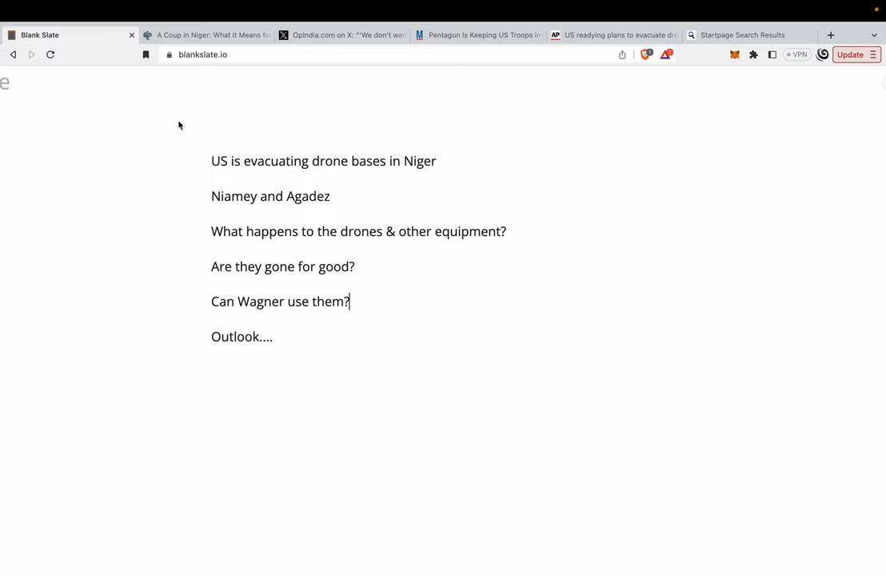
mouse_move(198, 196)
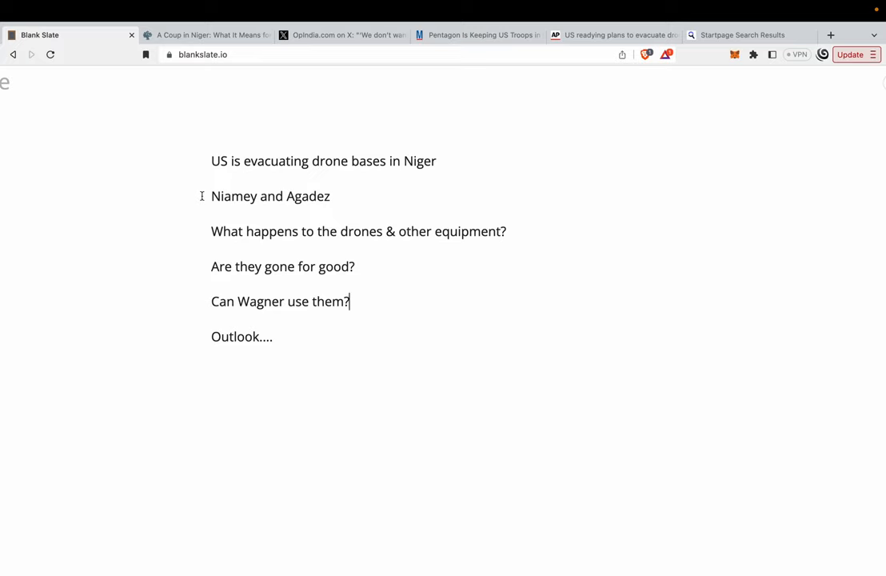
mouse_move(358, 243)
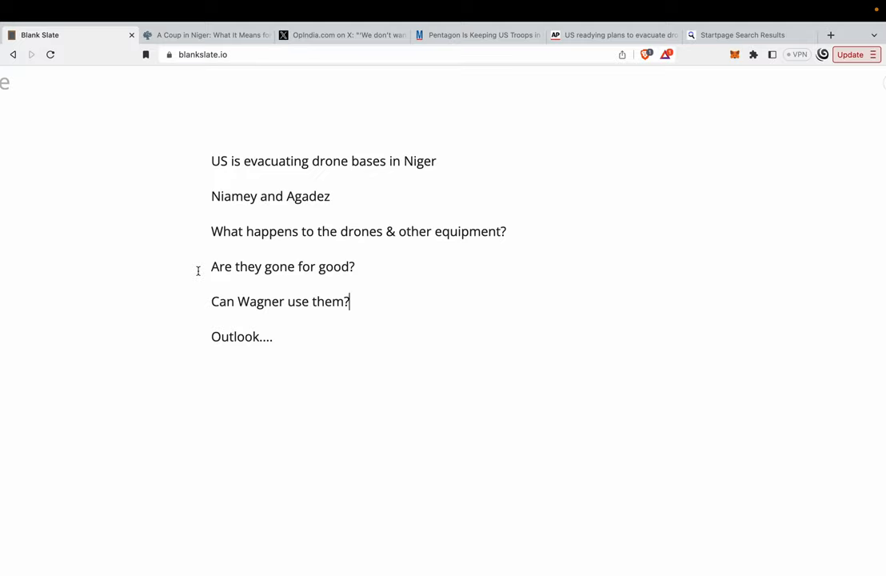
Read the USIP Niger coup article's introduction down to the crowd photo.
left_click(208, 34)
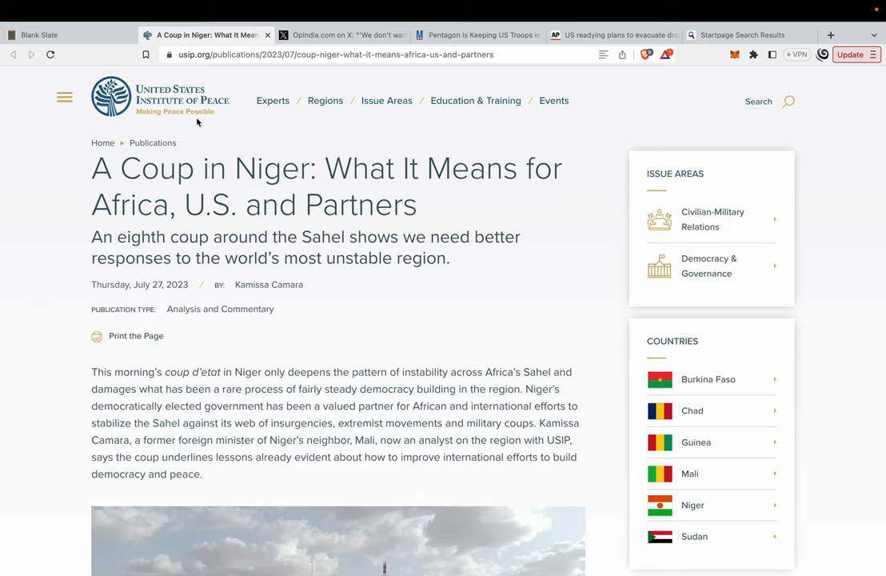
mouse_move(53, 156)
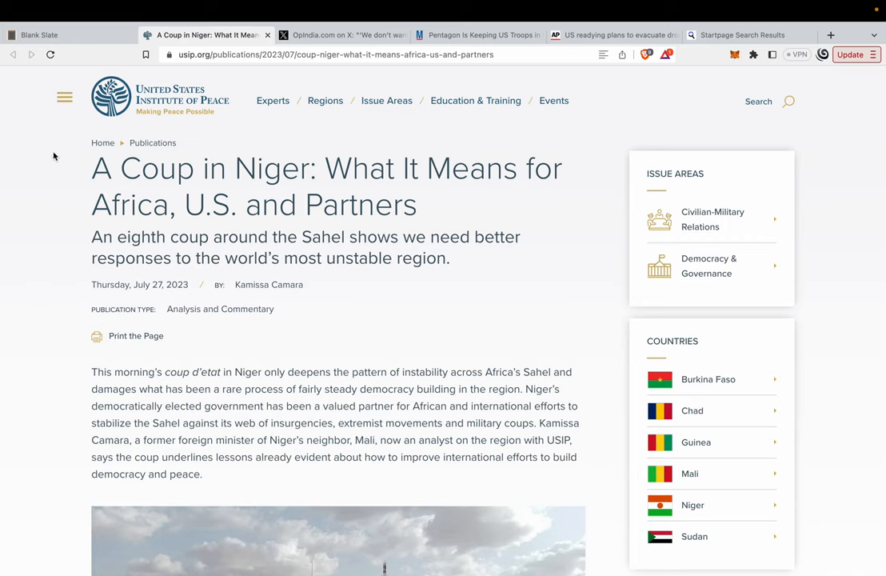
mouse_move(51, 197)
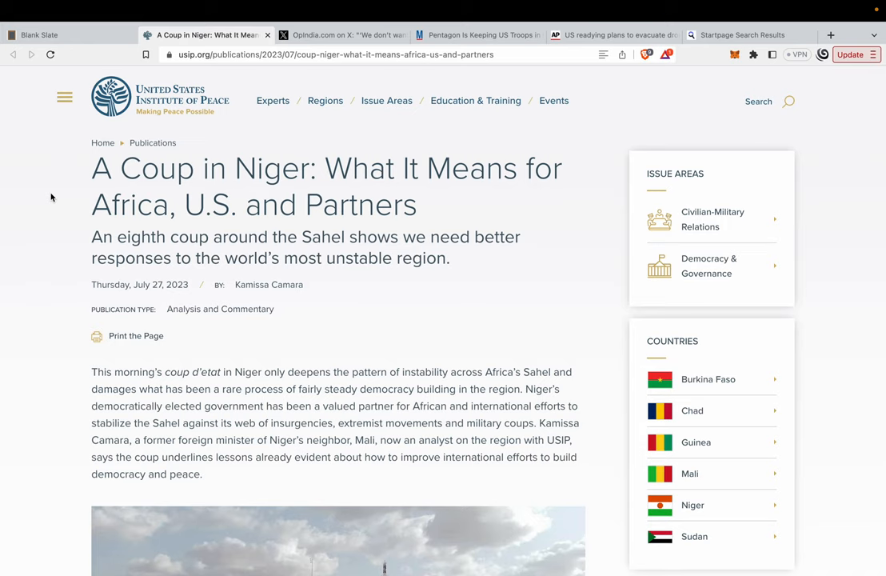
mouse_move(198, 131)
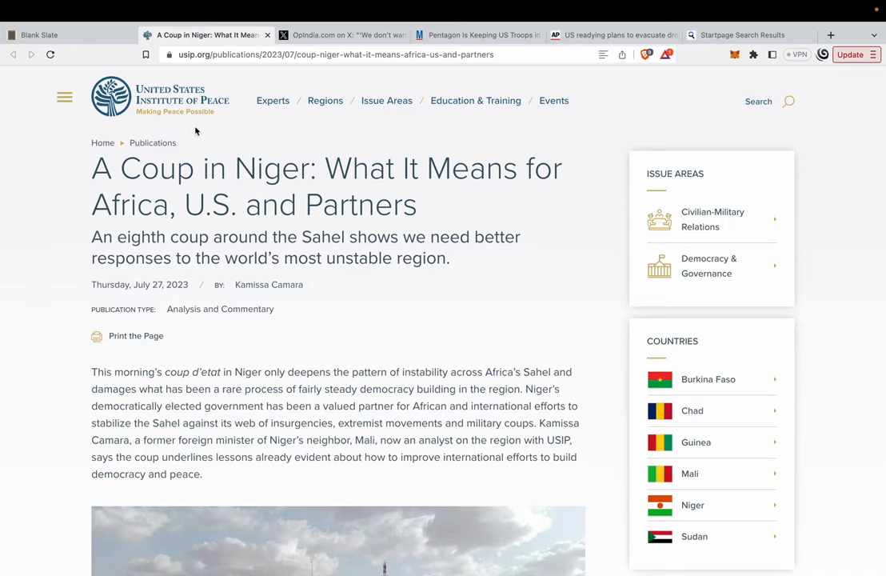
mouse_move(595, 282)
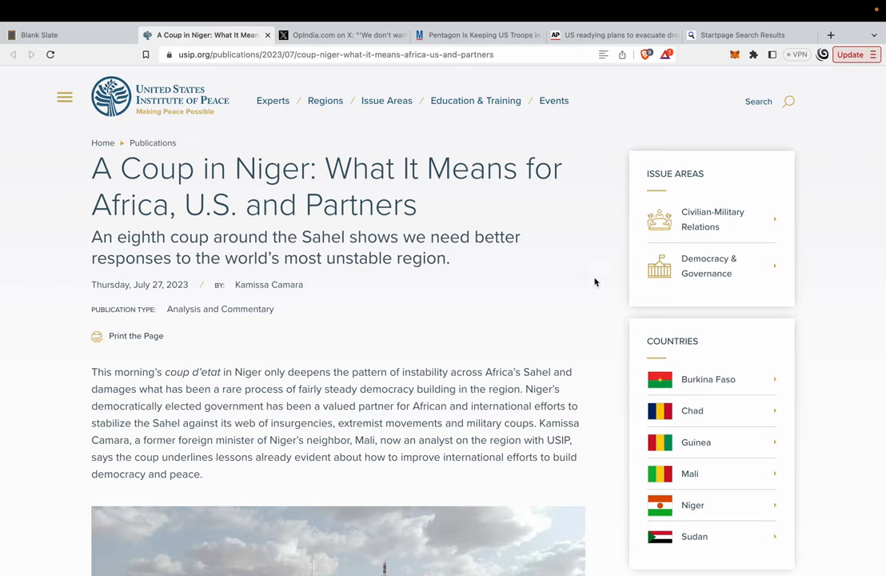
scroll("down", 3)
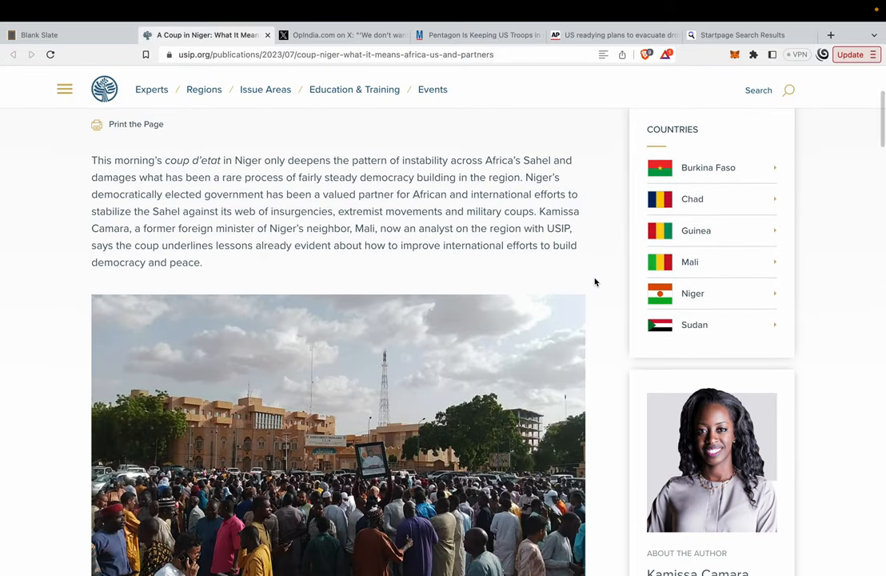
scroll("up", 3)
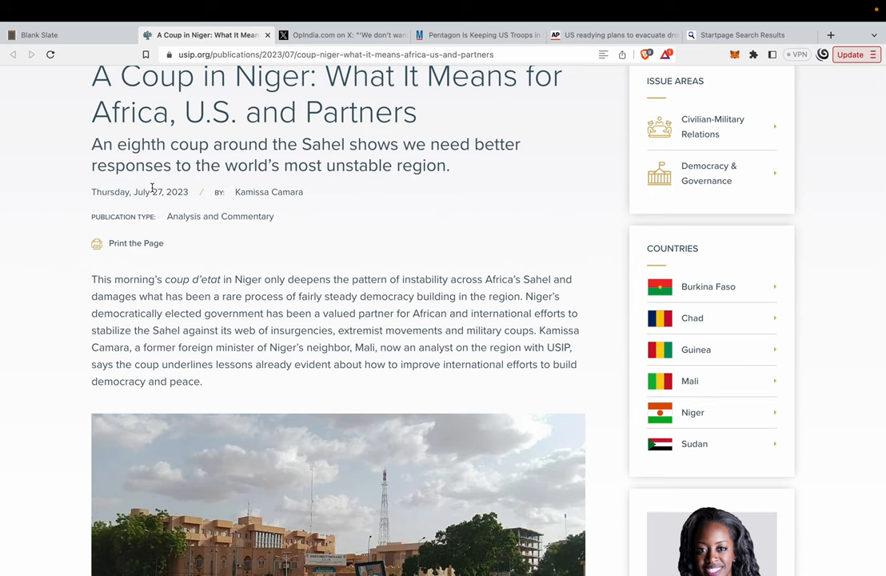
mouse_move(324, 123)
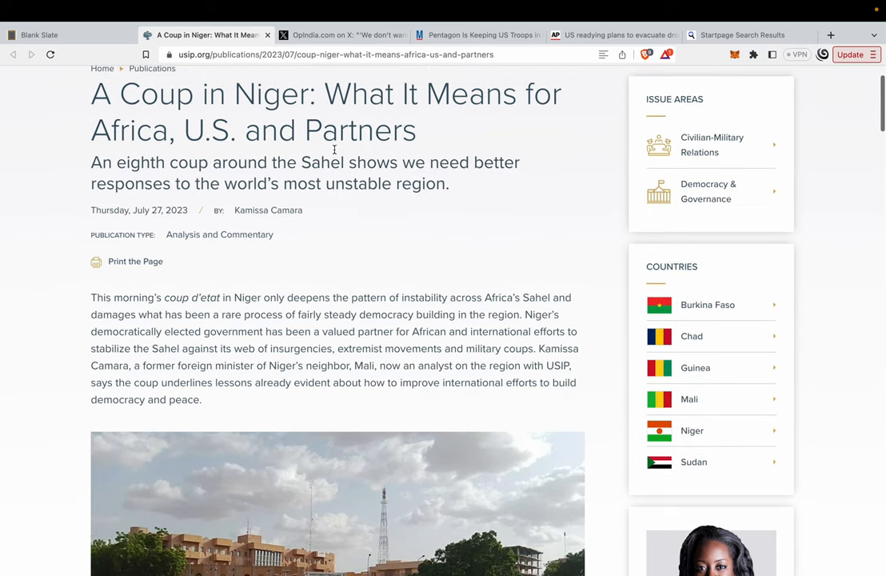
View OpIndia's X post on Niger's rulers refusing US money.
left_click(343, 35)
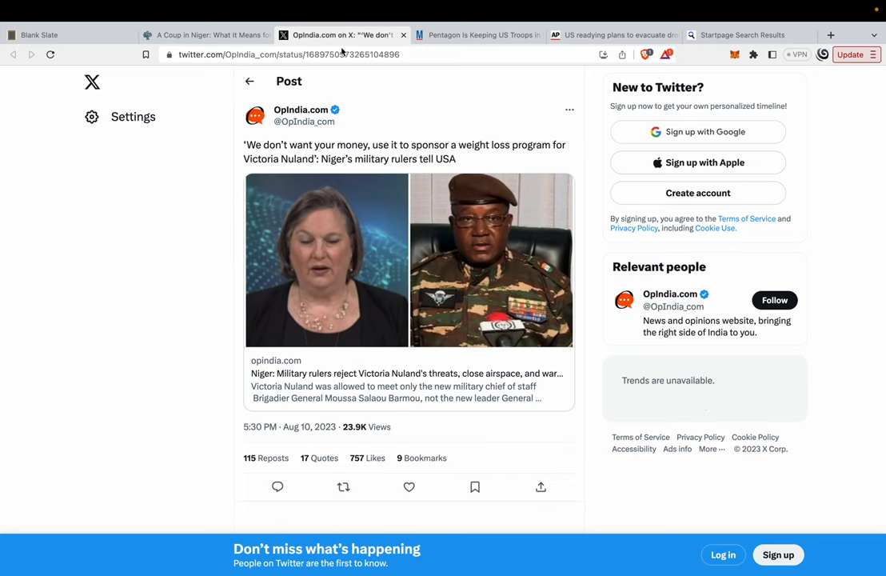
mouse_move(391, 158)
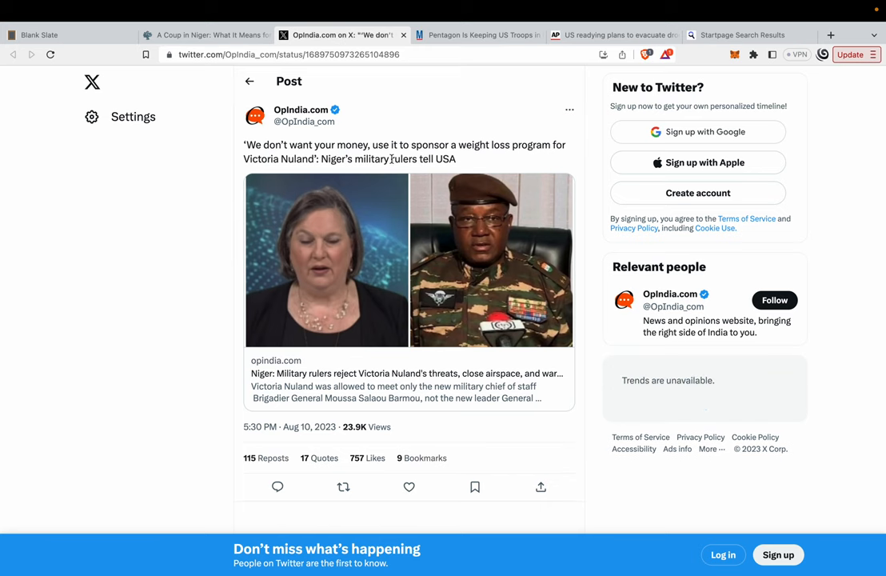
mouse_move(297, 178)
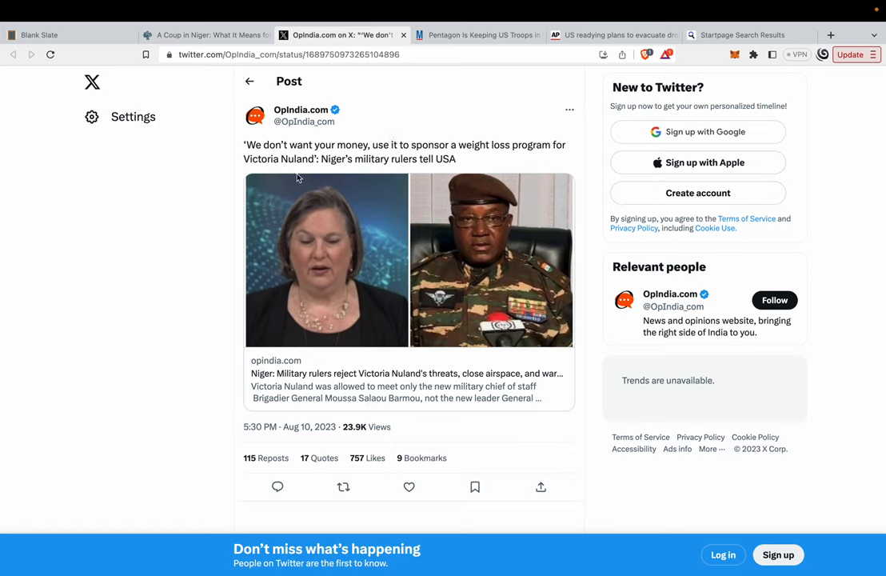
mouse_move(214, 234)
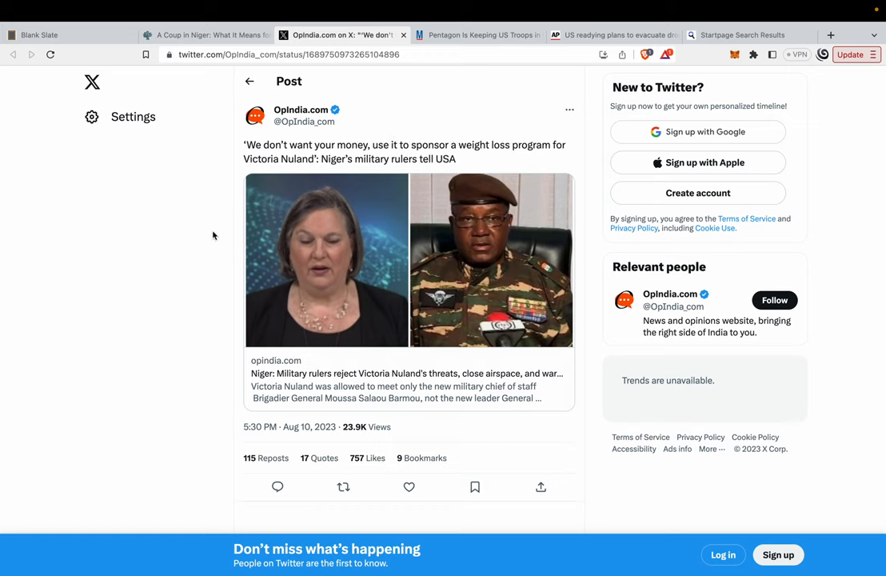
mouse_move(588, 260)
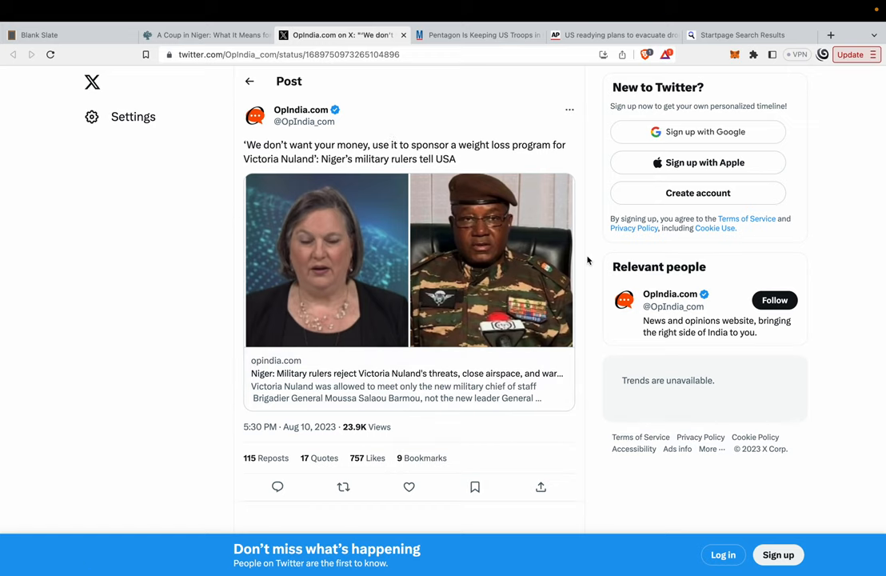
mouse_move(432, 105)
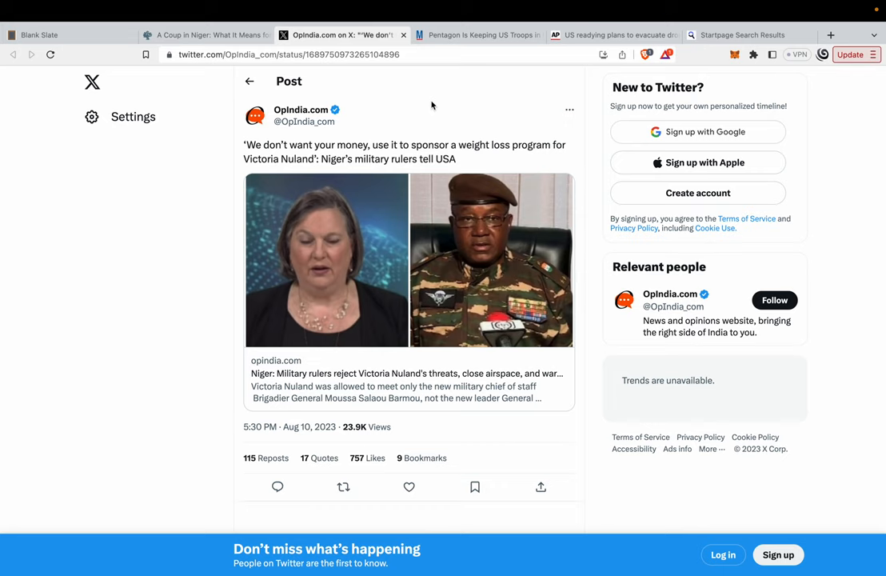
mouse_move(455, 73)
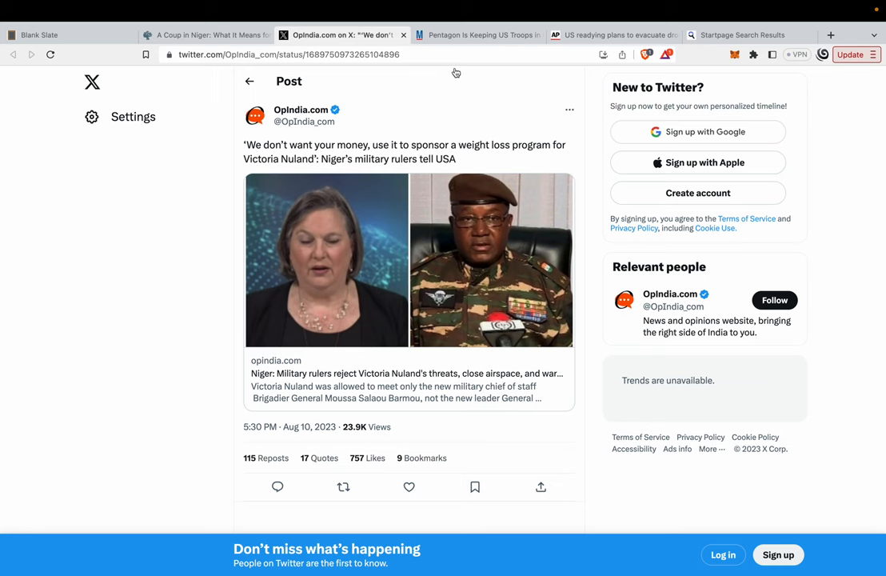
Read the Military.com Pentagon-troops article down through Barmou's U.S. training.
left_click(476, 35)
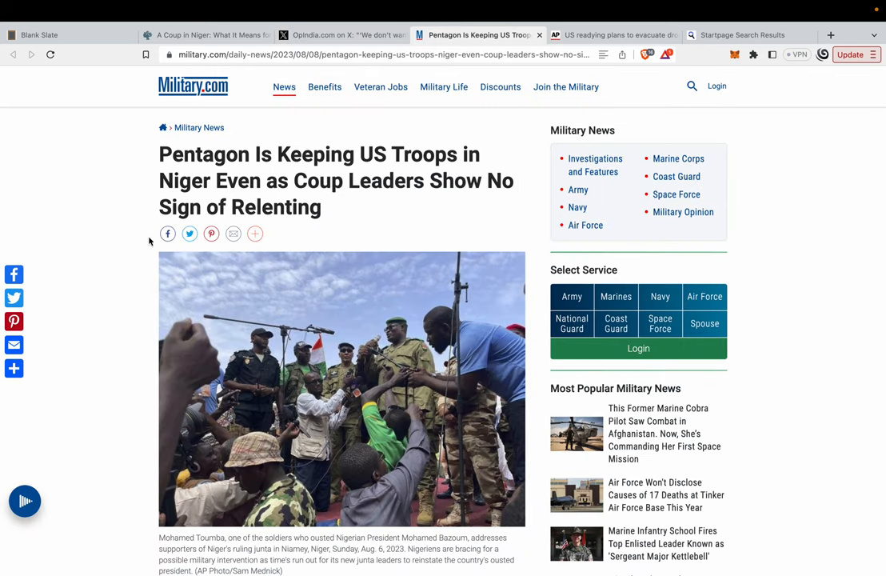
mouse_move(144, 202)
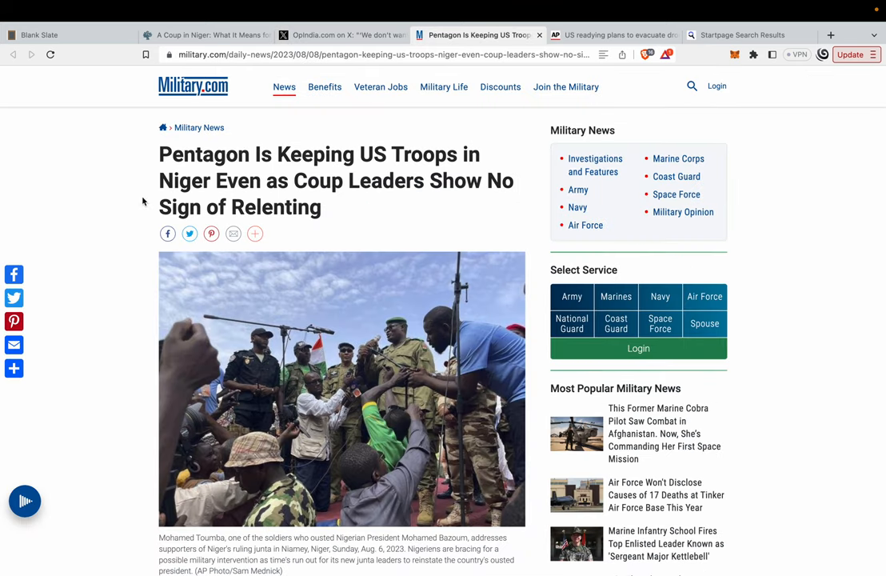
mouse_move(104, 222)
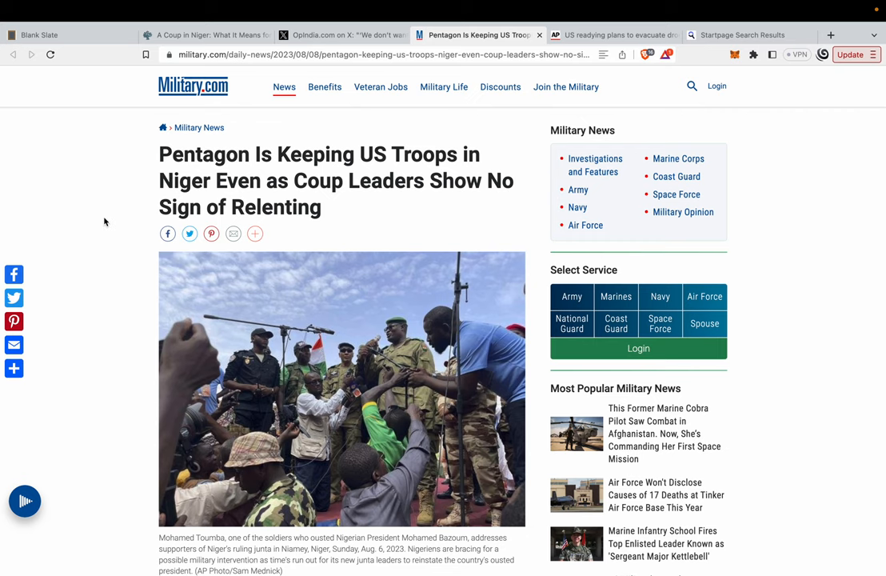
scroll("down", 3)
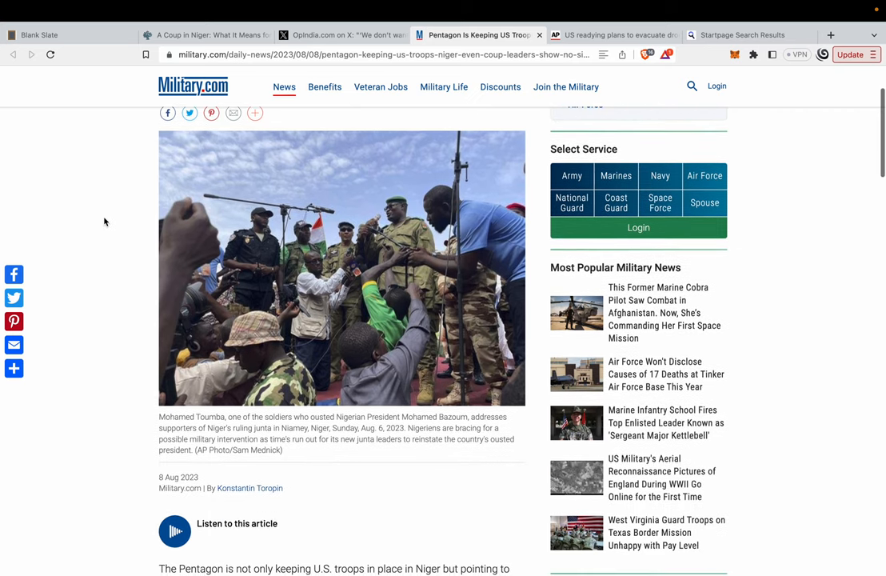
scroll("down", 3)
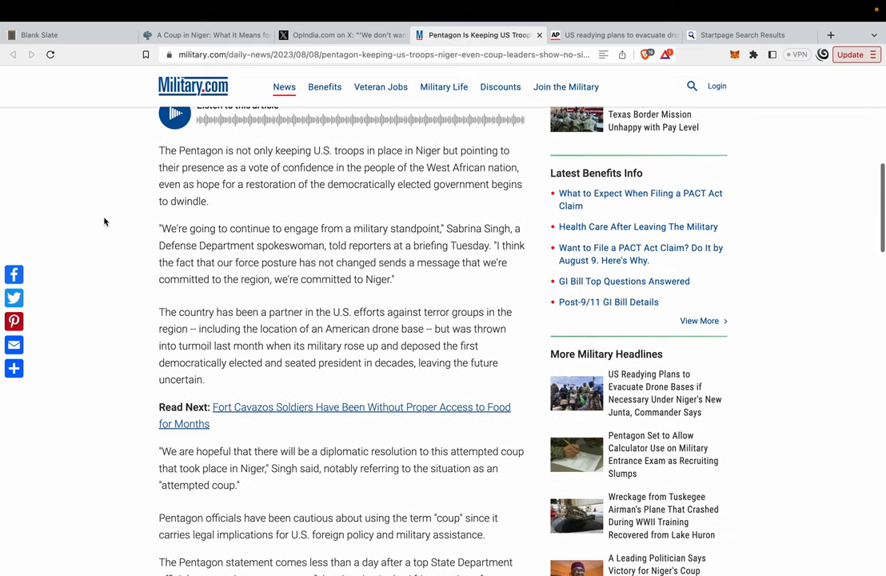
scroll("up", 3)
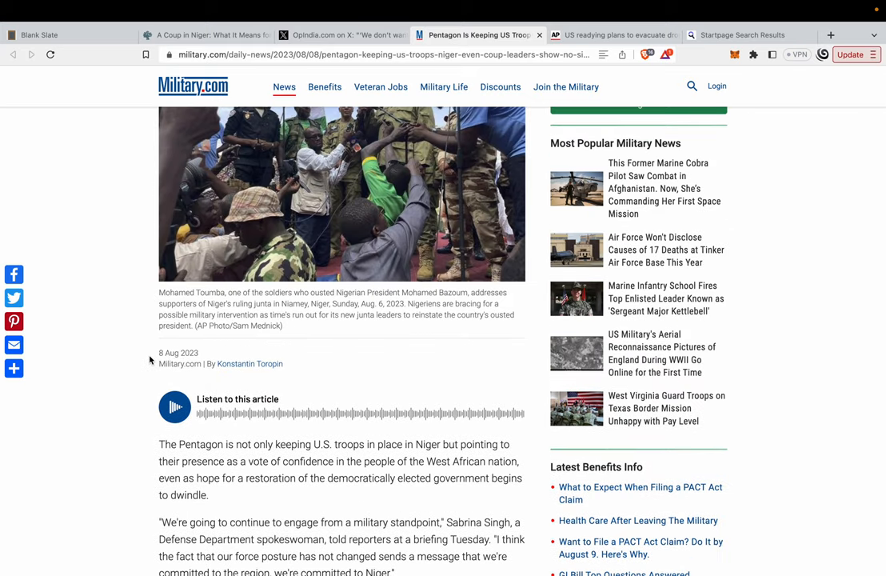
scroll("down", 3)
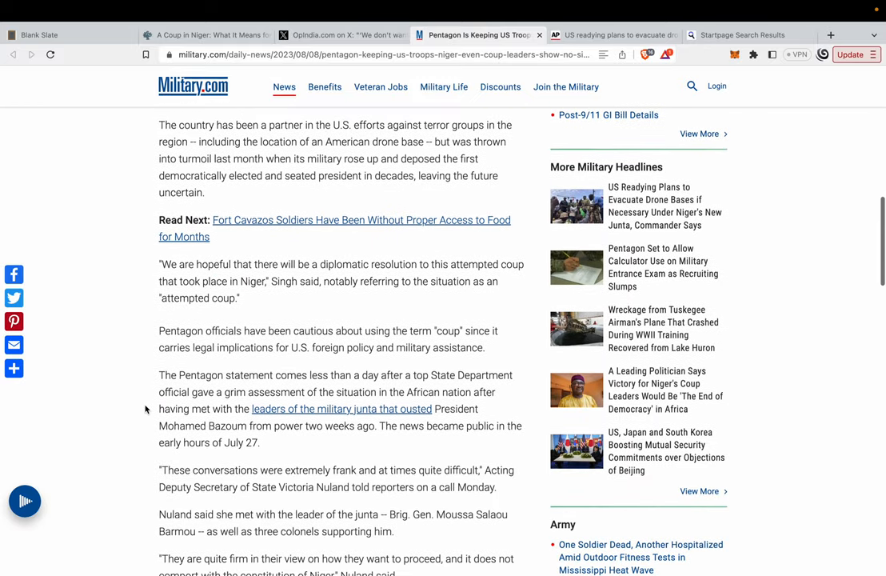
scroll("down", 3)
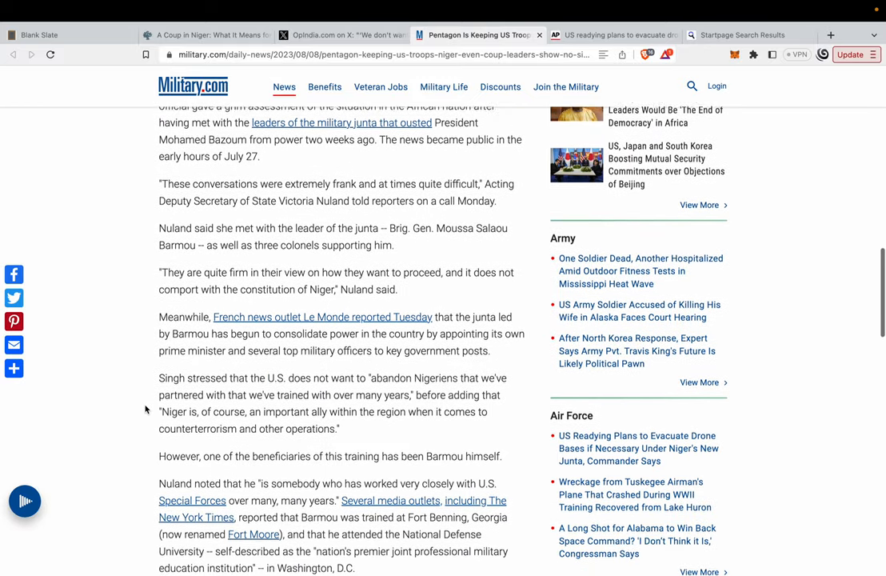
scroll("down", 3)
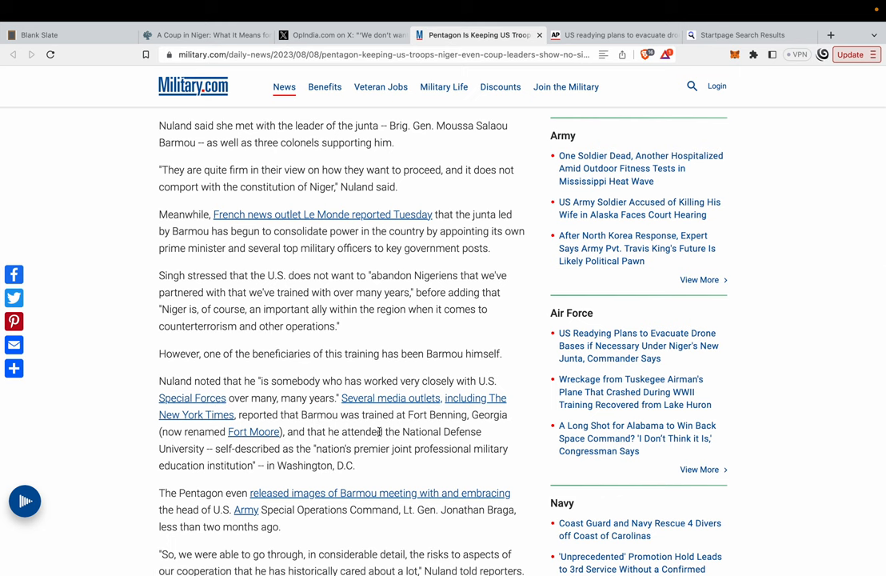
scroll("down", 3)
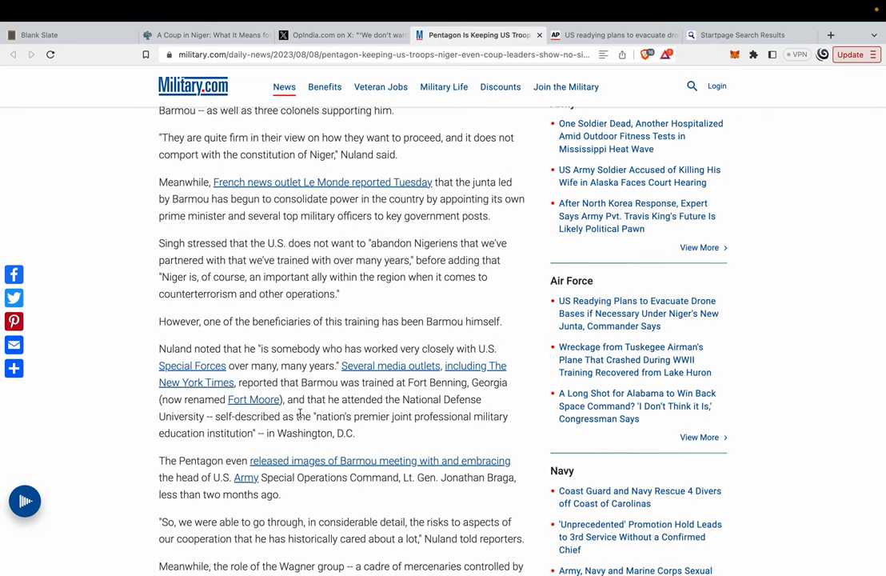
mouse_move(228, 410)
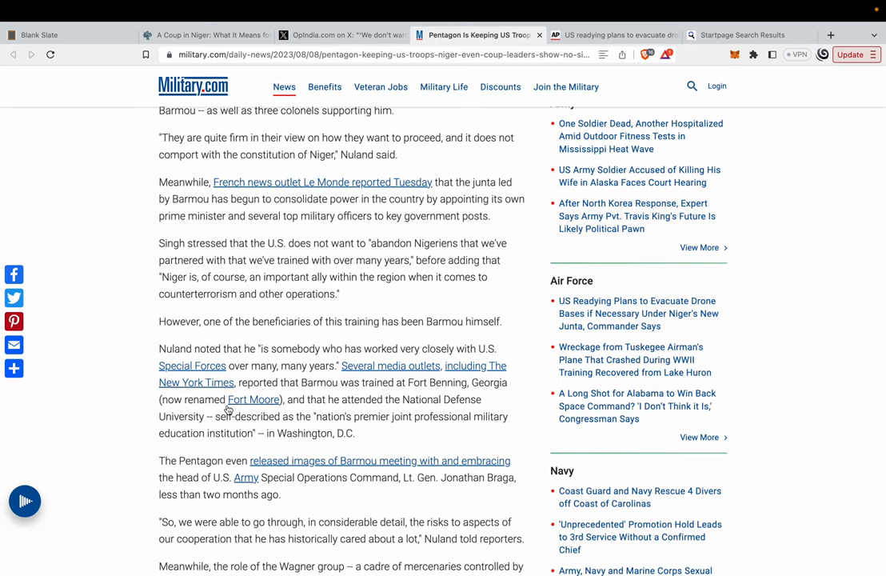
mouse_move(358, 416)
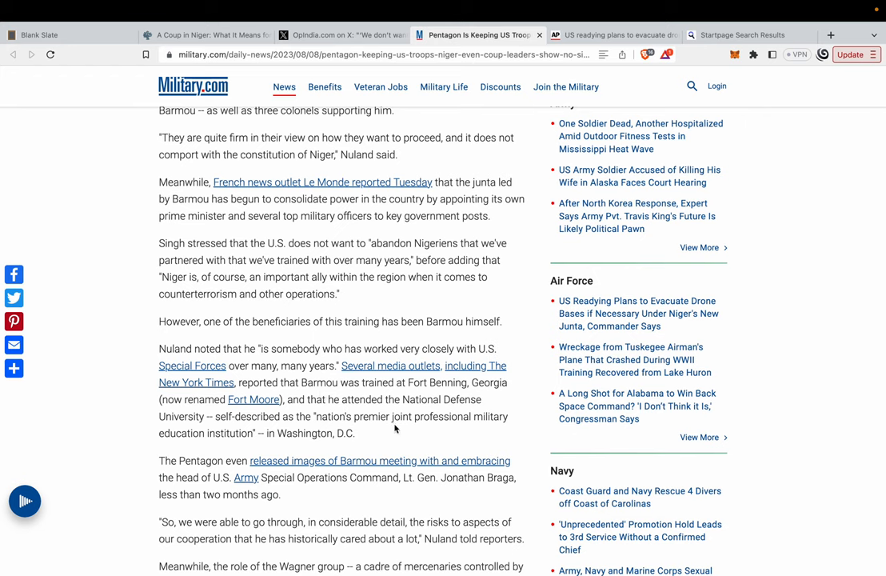
mouse_move(231, 341)
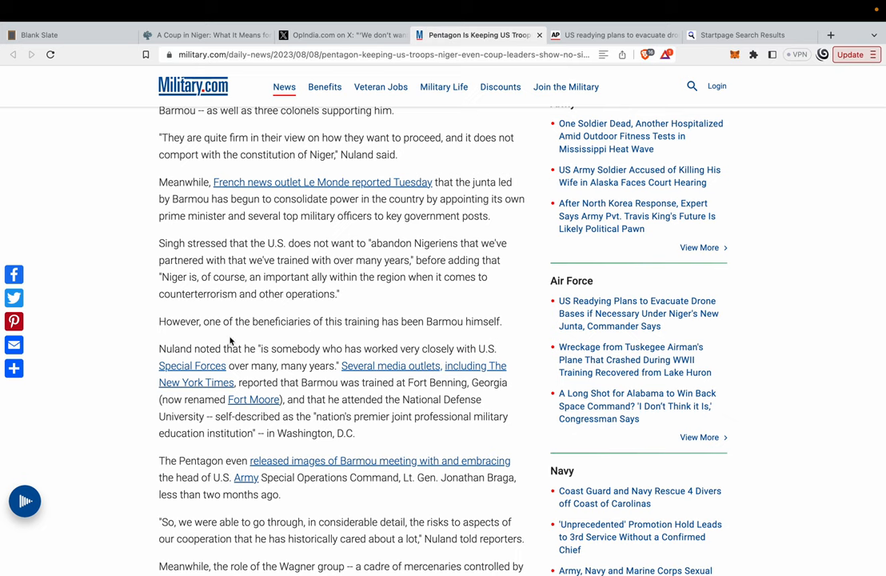
mouse_move(153, 326)
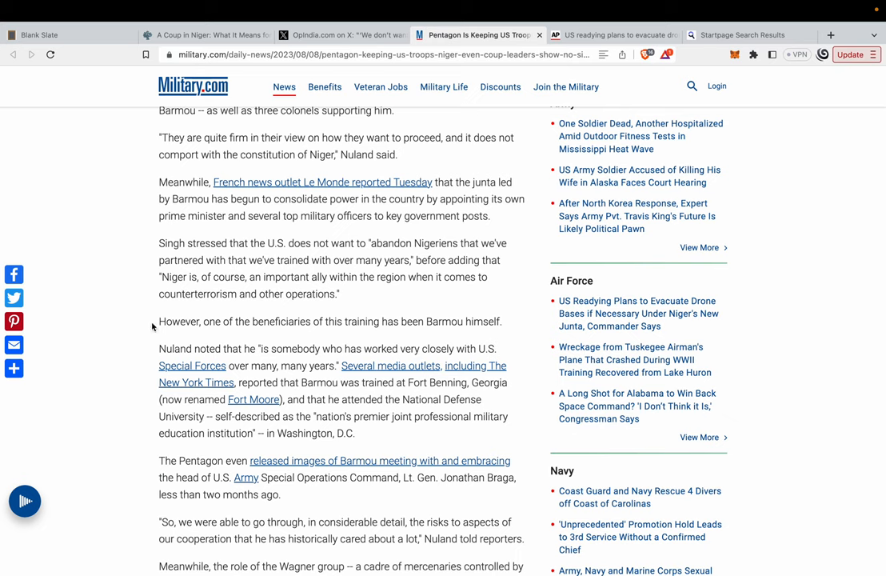
mouse_move(352, 350)
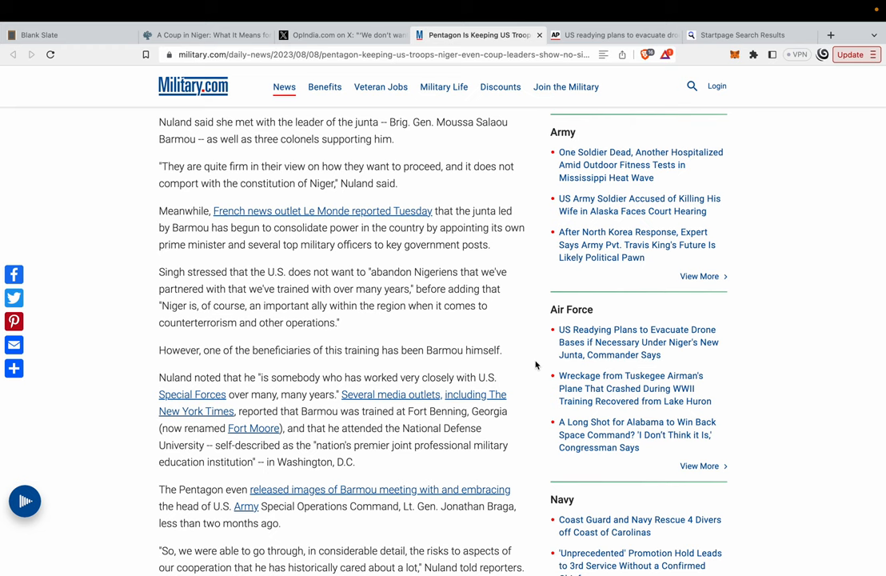
Continue down the Military.com article to the Wagner group passages.
scroll("down", 3)
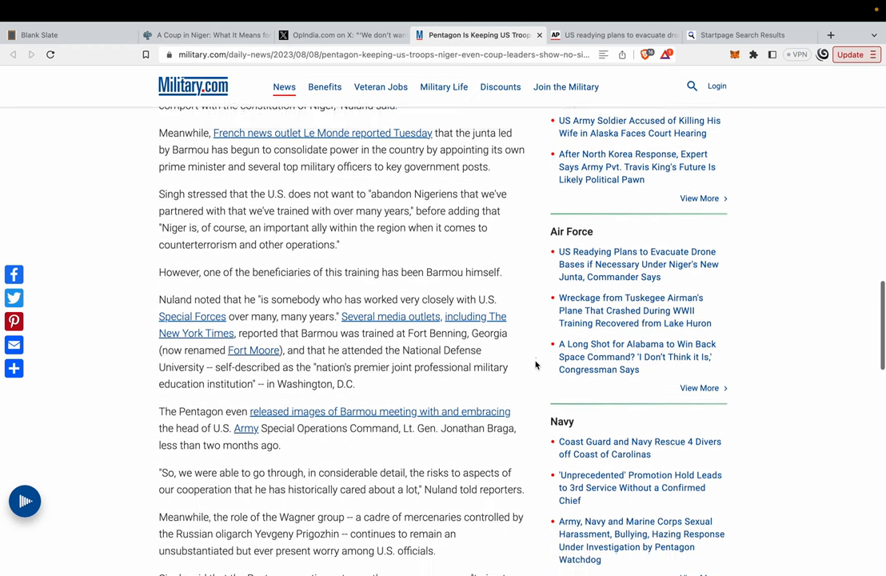
scroll("down", 3)
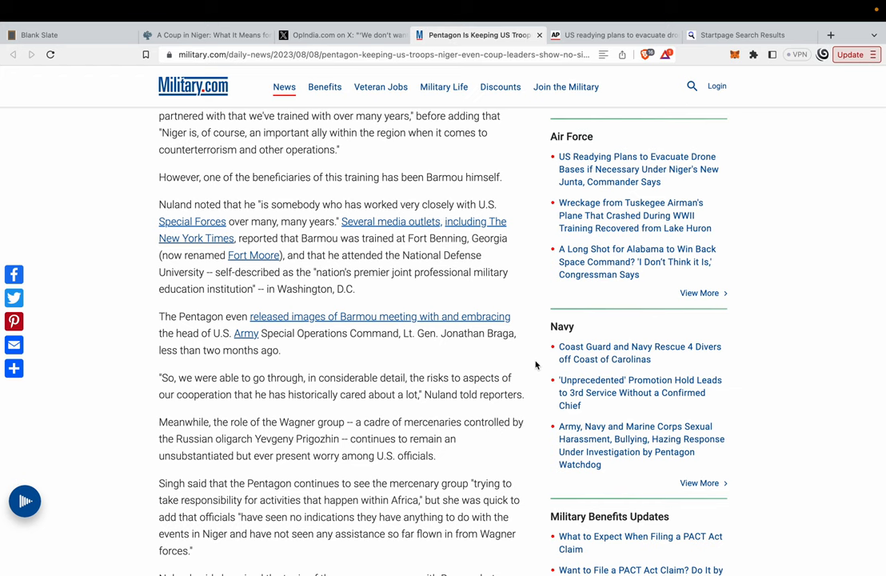
mouse_move(388, 416)
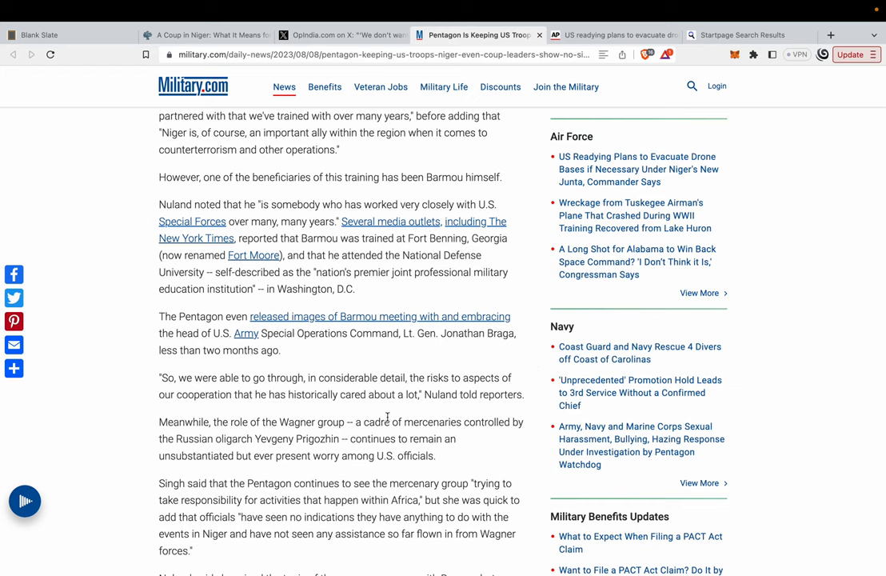
scroll("down", 3)
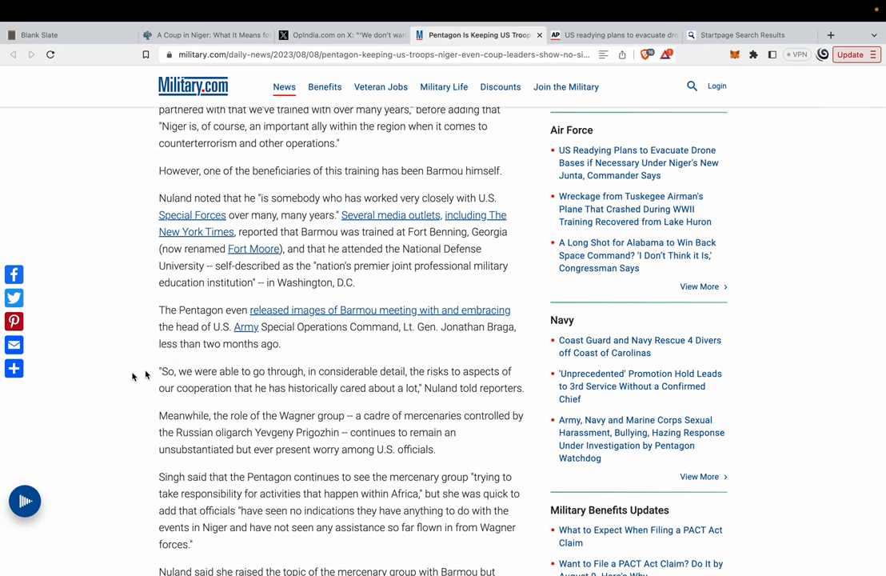
scroll("down", 3)
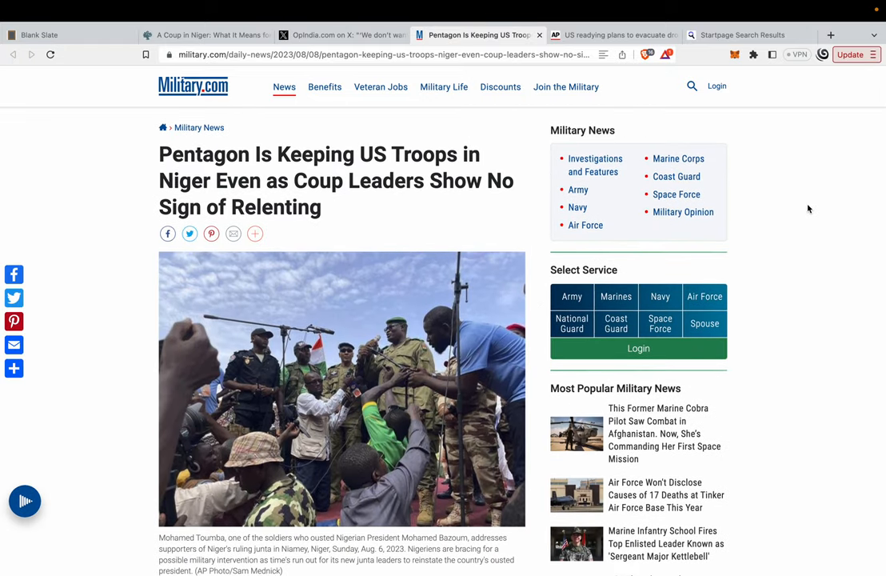
mouse_move(116, 200)
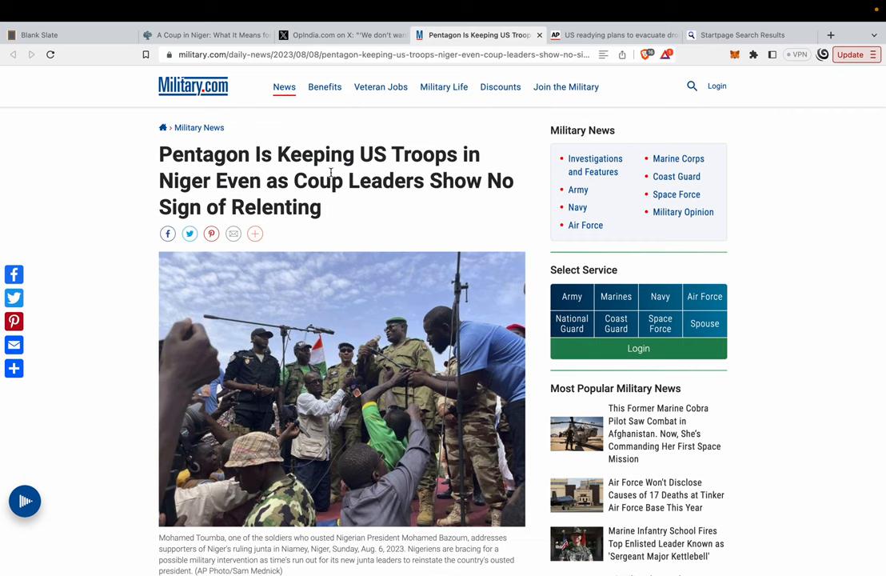
Read the AP drone-base evacuation article to its byline and return to the headline.
left_click(612, 35)
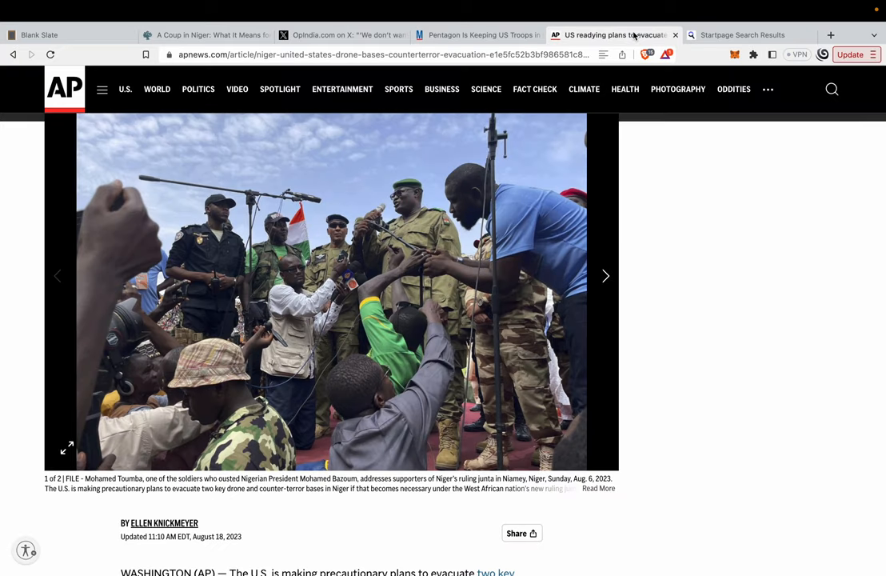
scroll("up", 3)
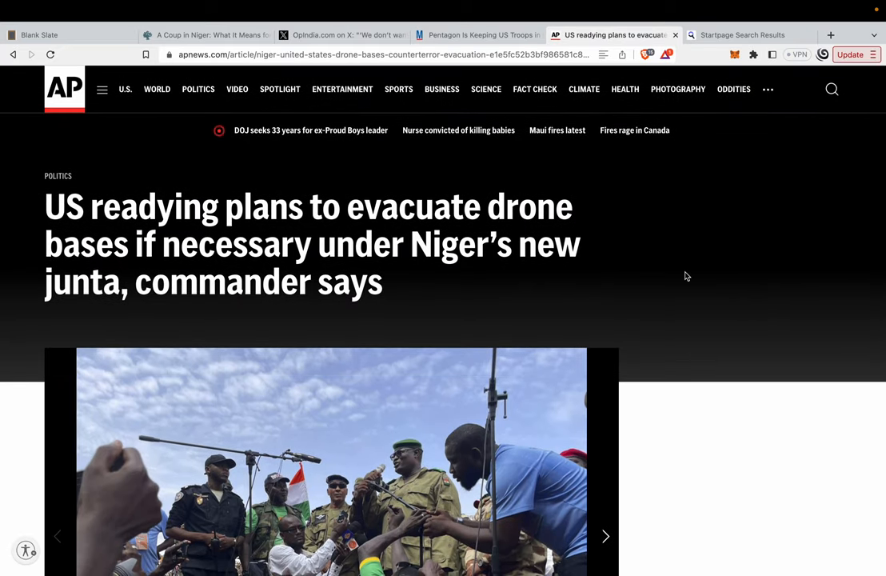
mouse_move(676, 300)
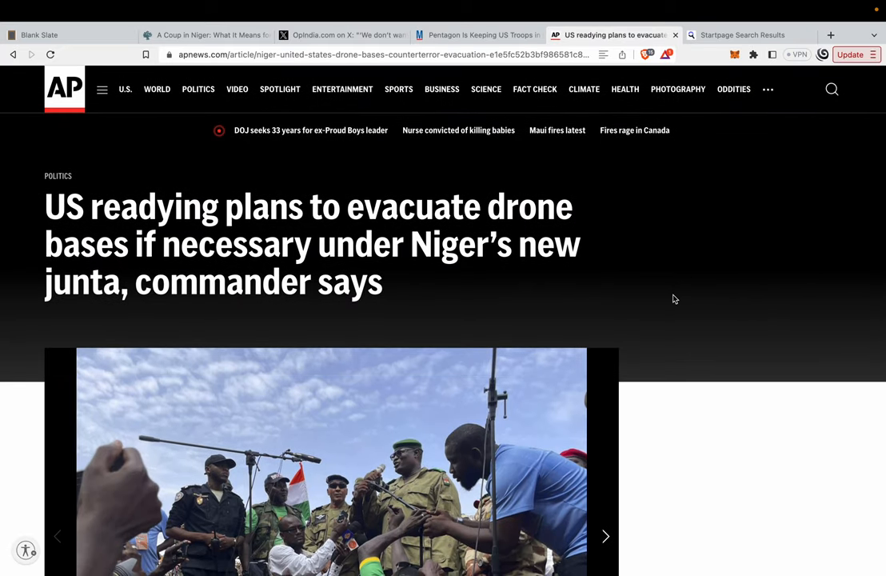
scroll("down", 3)
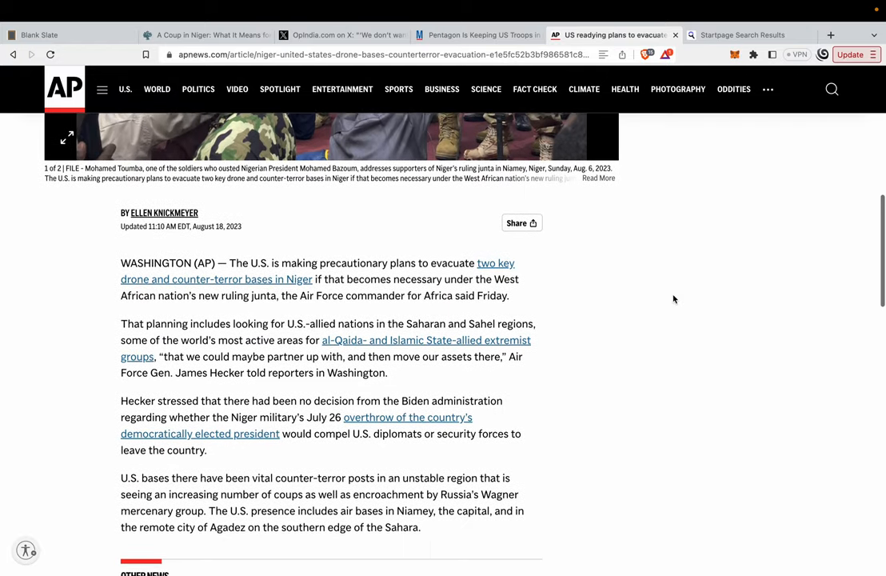
scroll("down", 3)
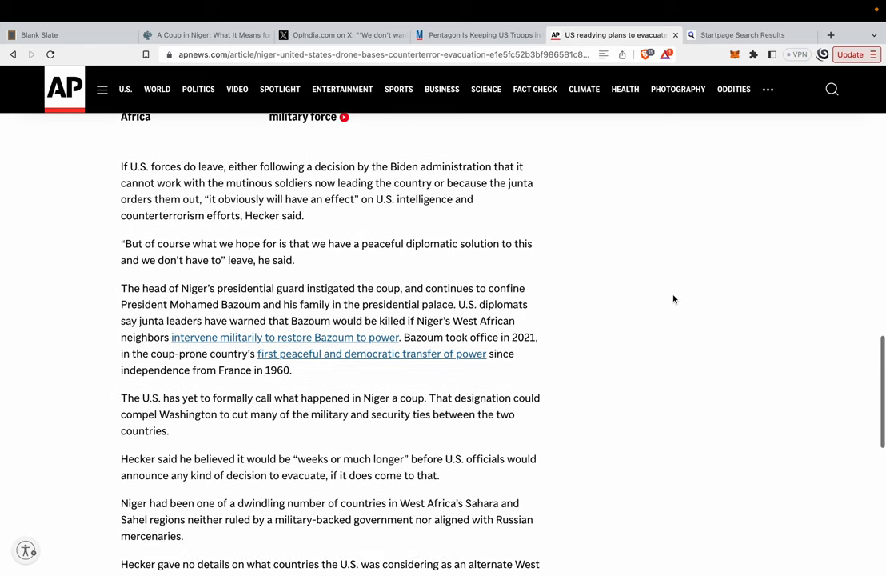
scroll("down", 3)
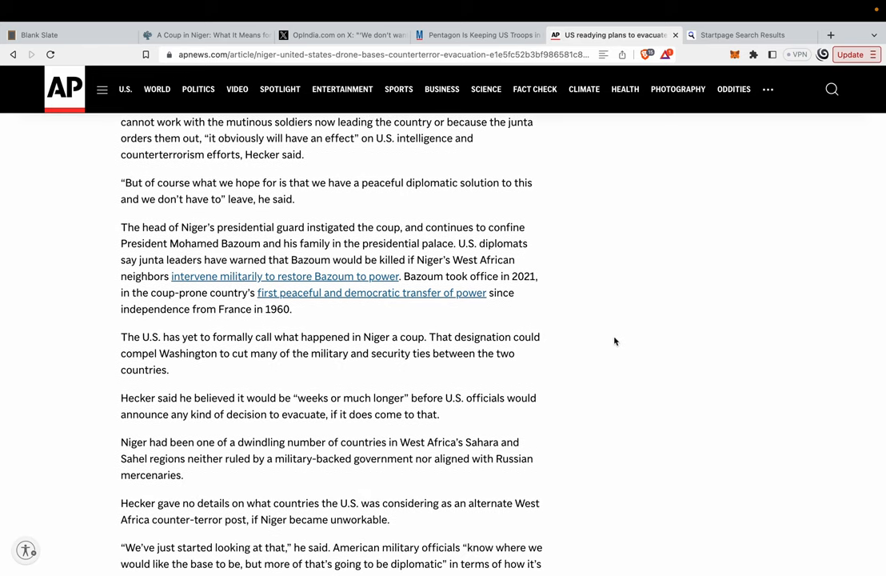
scroll("down", 3)
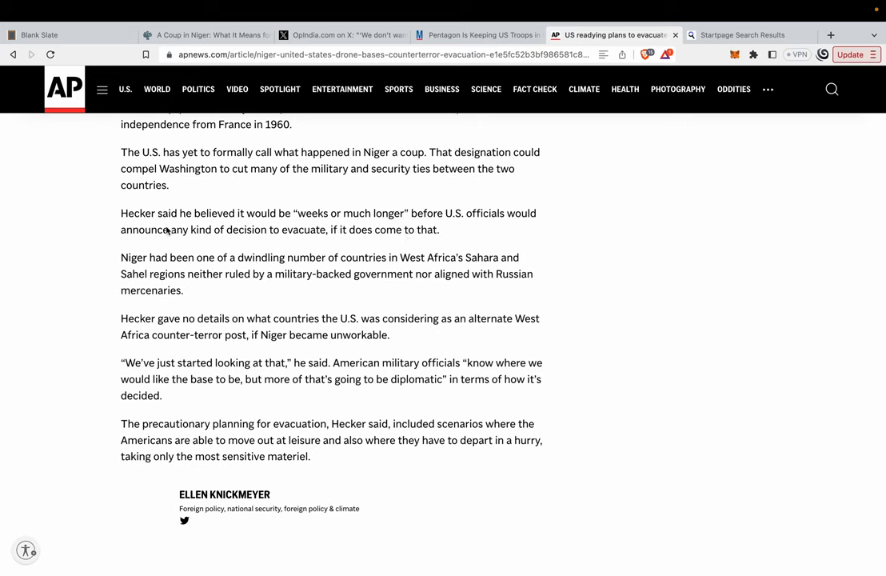
mouse_move(393, 214)
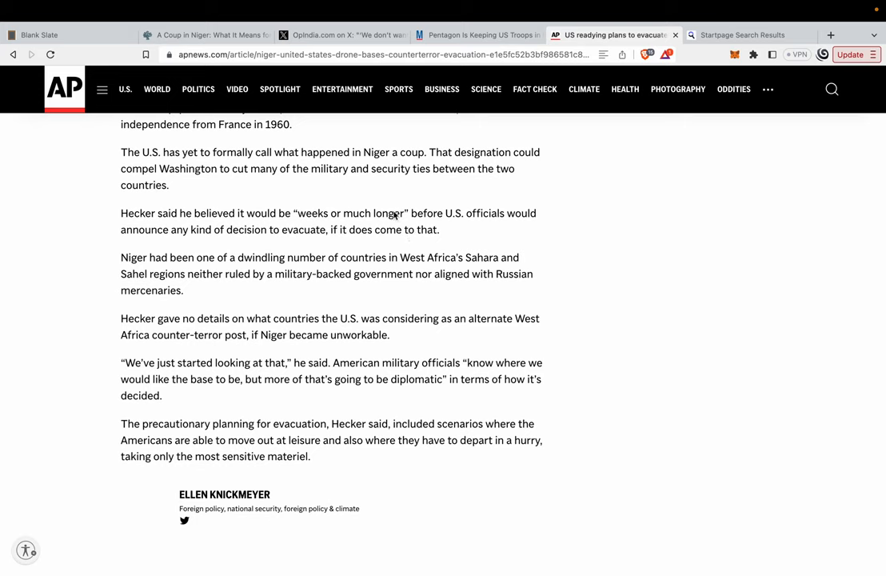
mouse_move(136, 232)
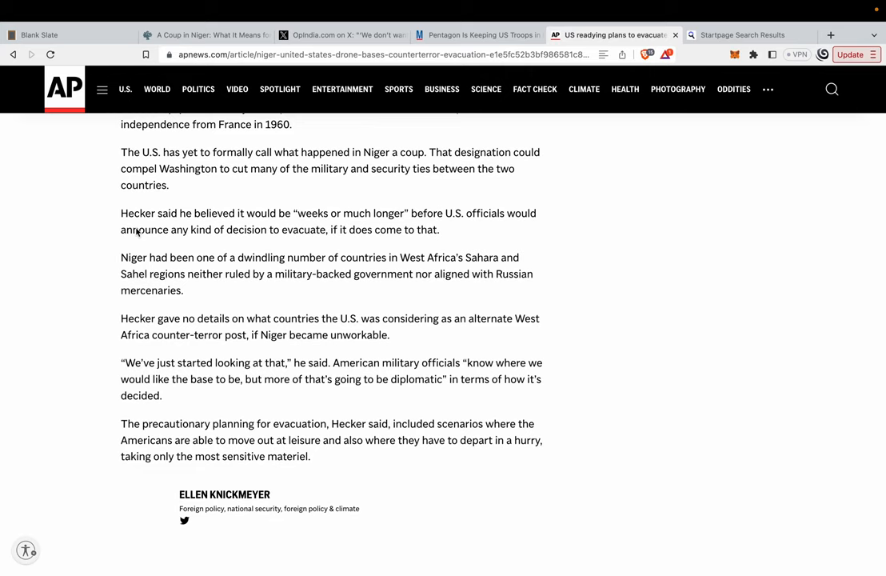
mouse_move(102, 269)
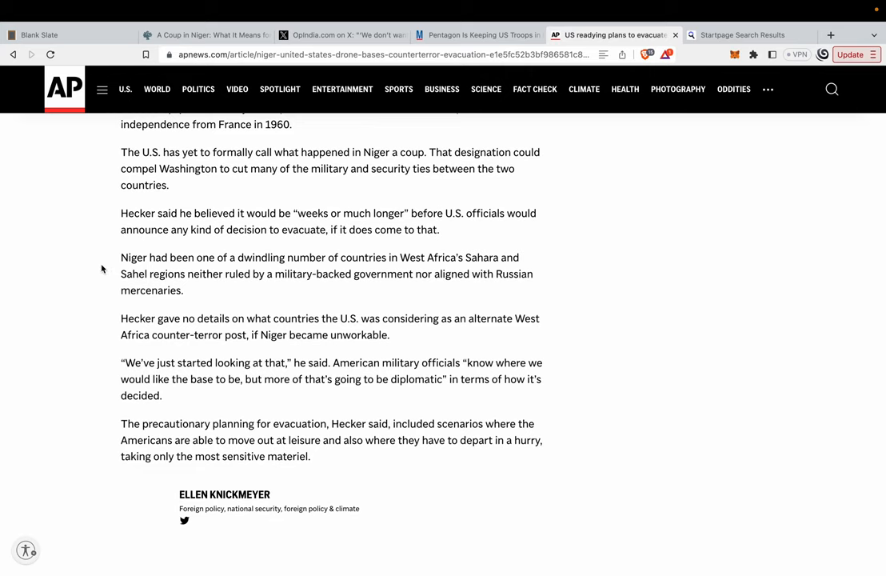
mouse_move(99, 300)
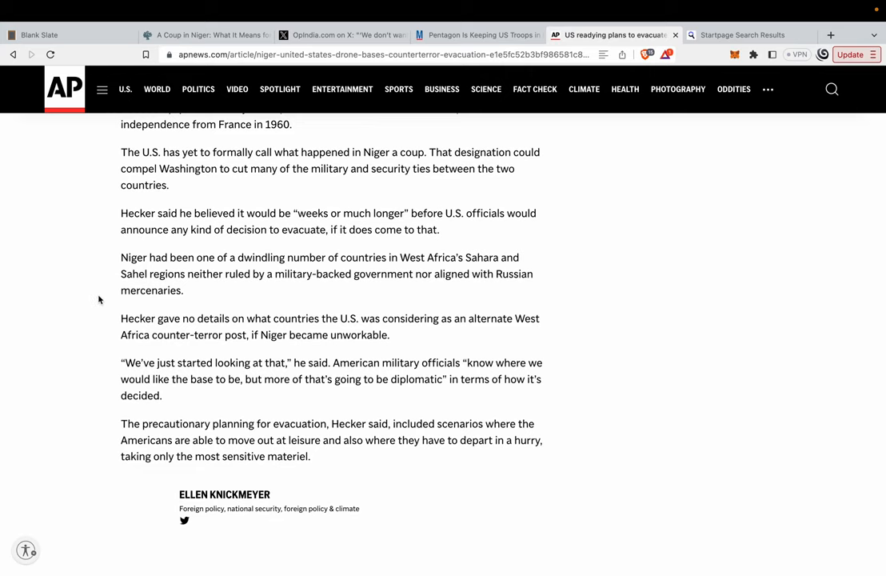
scroll("up", 3)
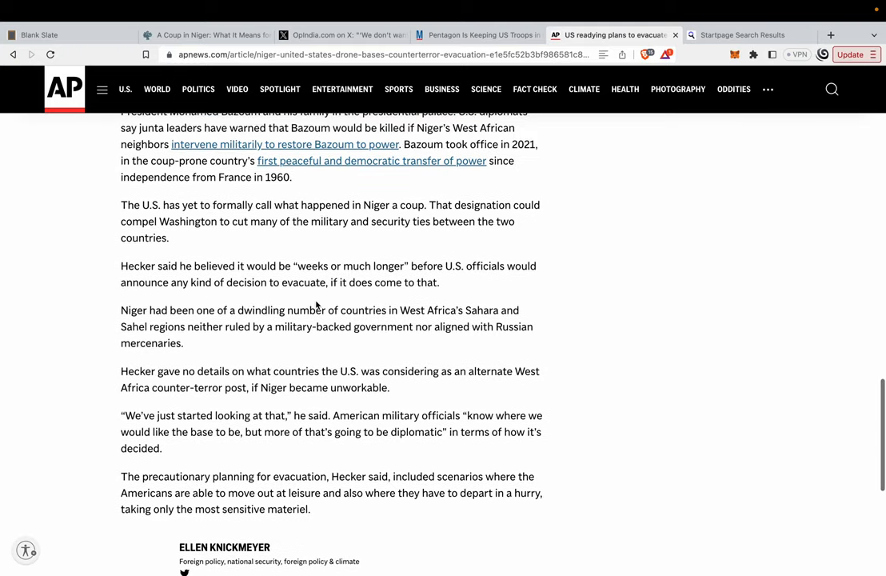
scroll("up", 3)
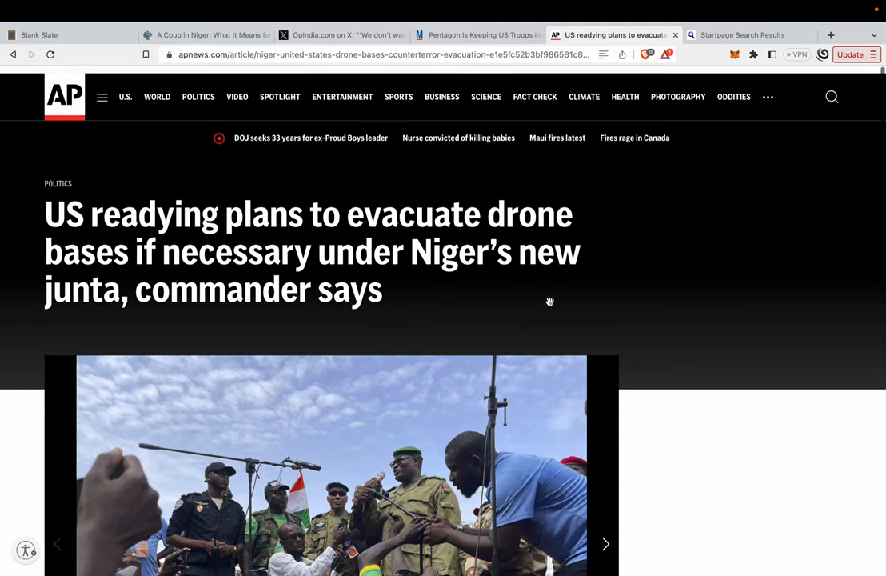
scroll("down", 3)
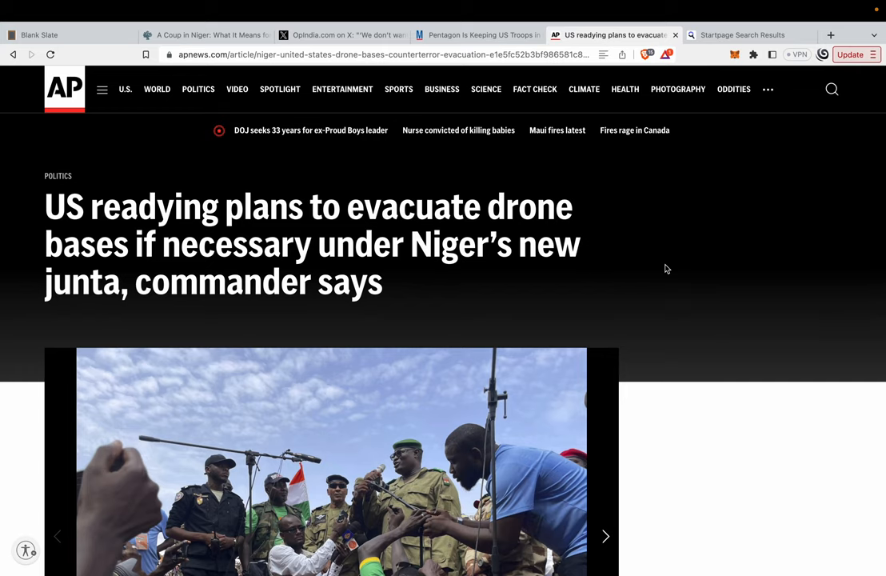
scroll("down", 3)
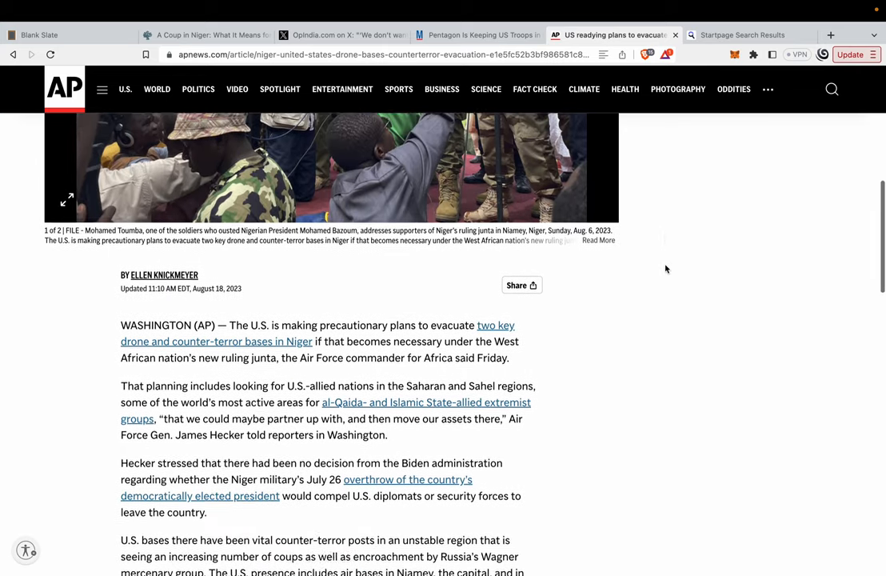
scroll("down", 3)
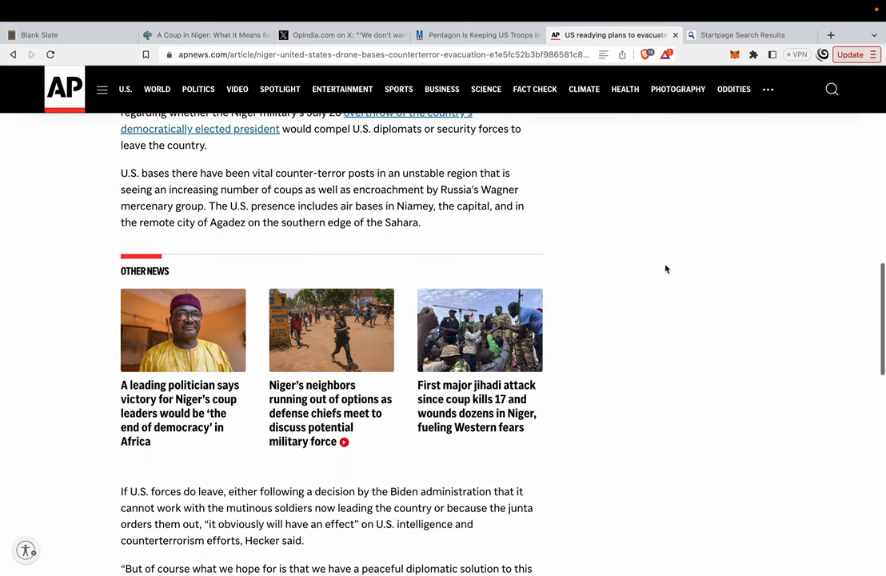
scroll("down", 3)
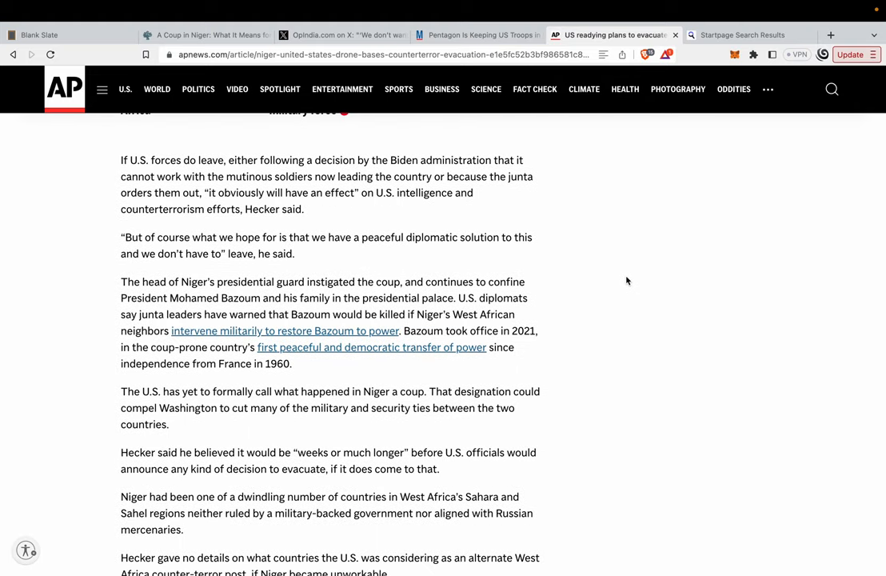
scroll("down", 3)
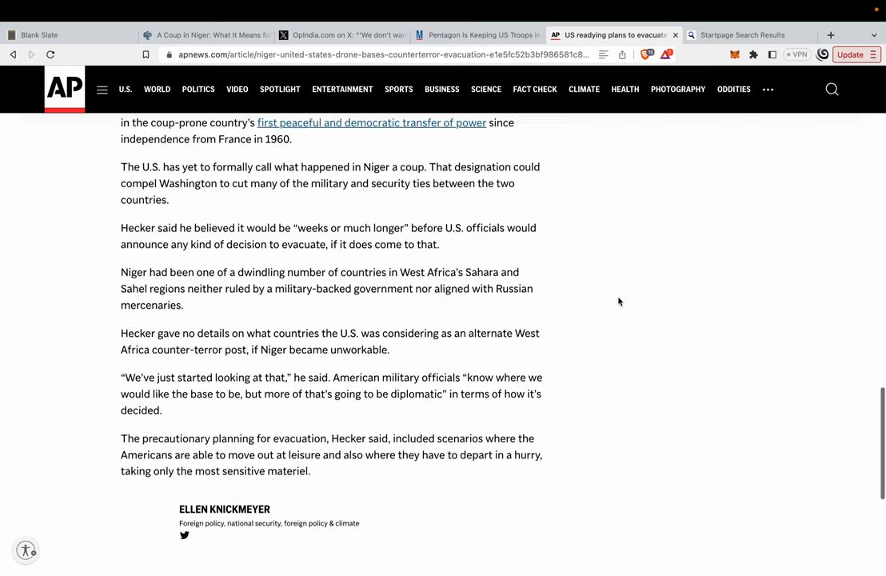
scroll("down", 3)
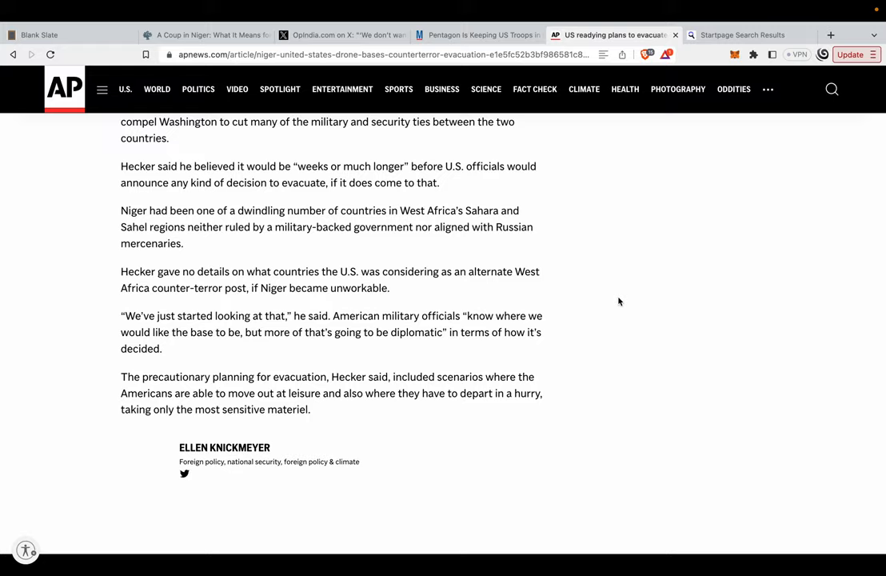
scroll("up", 3)
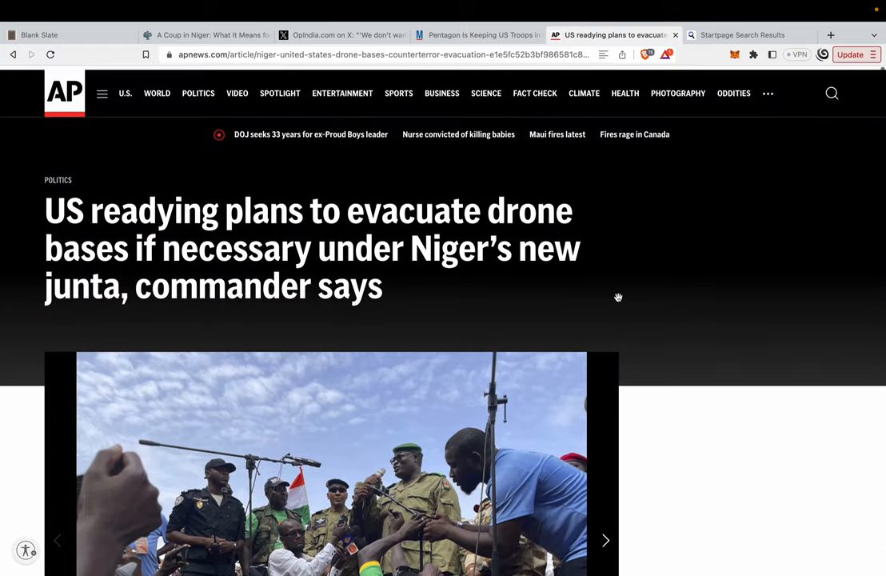